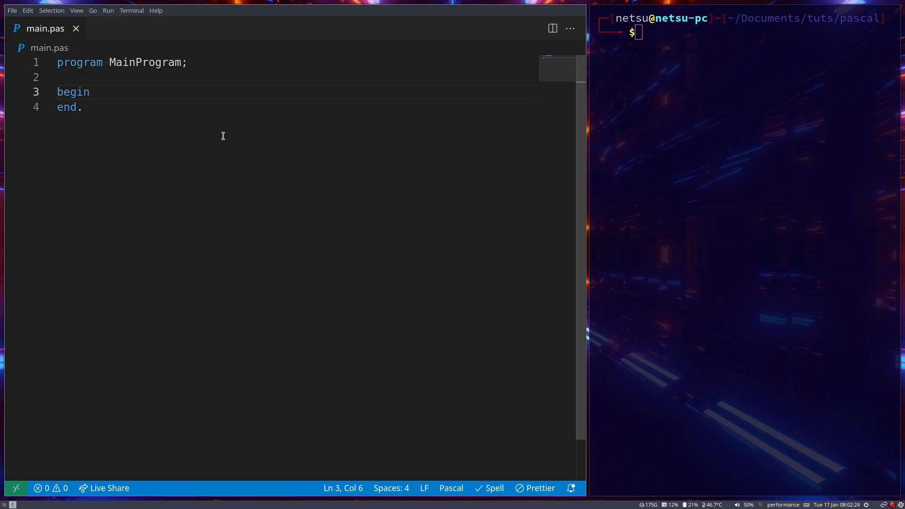
# Step: Insert blank lines between the program header and the begin block
pyautogui.press('Enter')
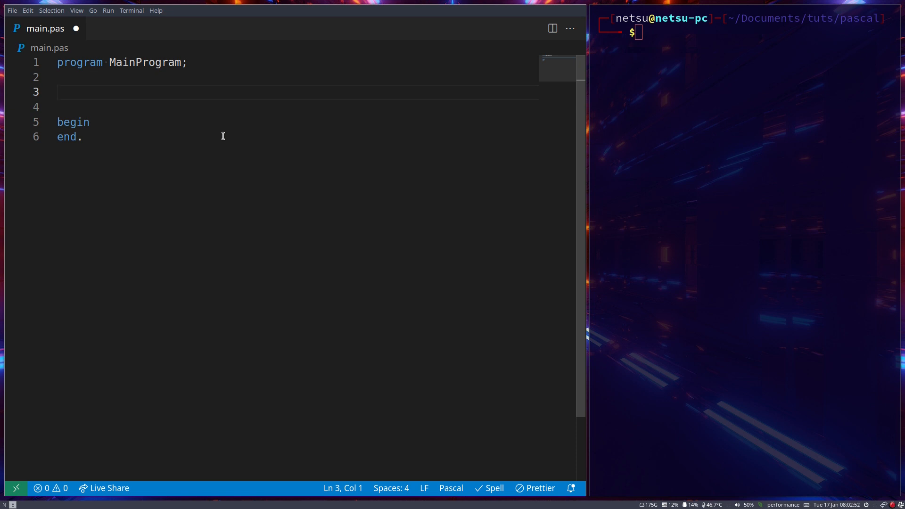
# Step: Start a Type Users = Record block with a fullName: string field
pyautogui.write('Type')
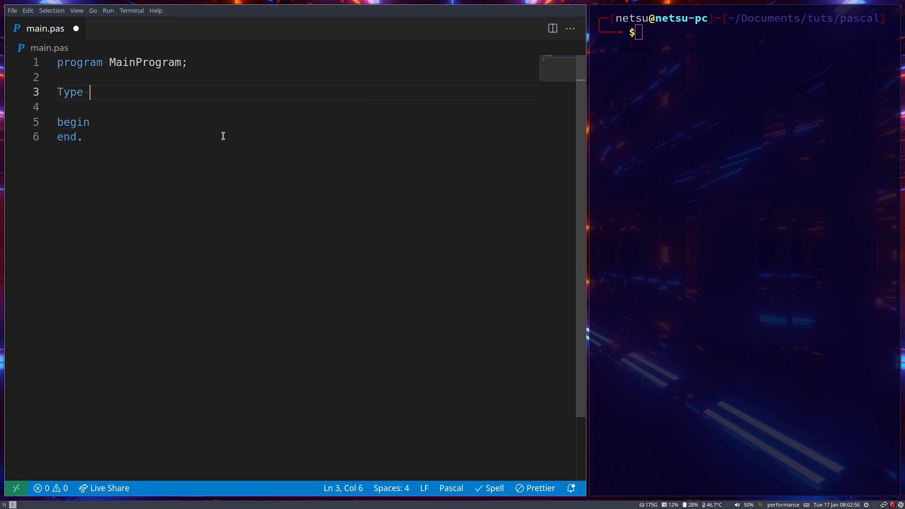
pyautogui.write('Users')
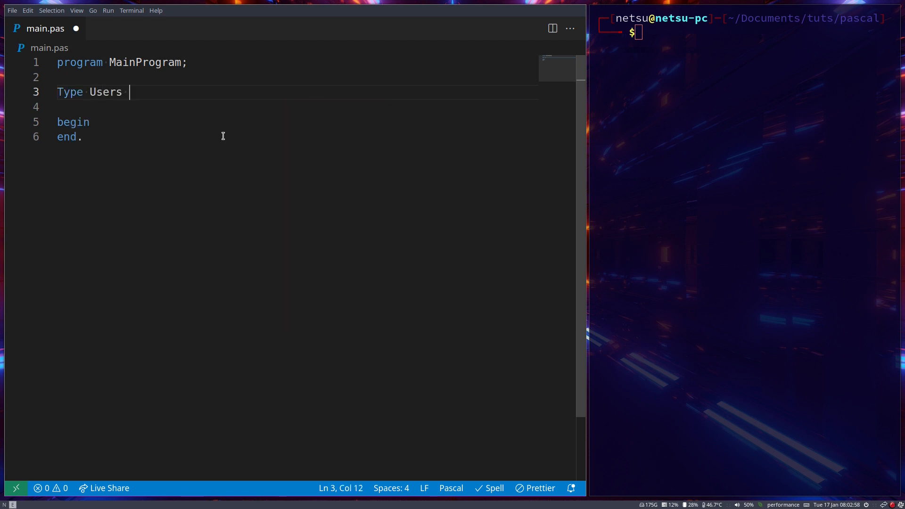
pyautogui.write('=')
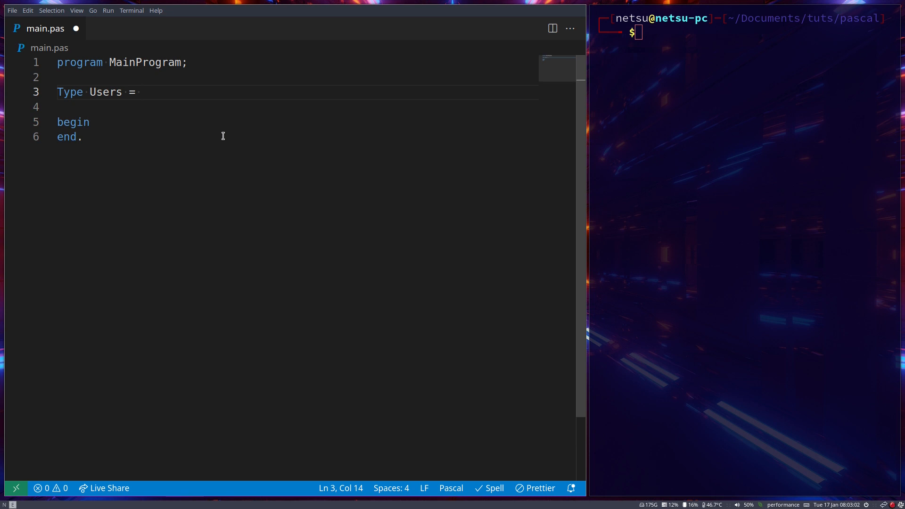
pyautogui.write('Recor')
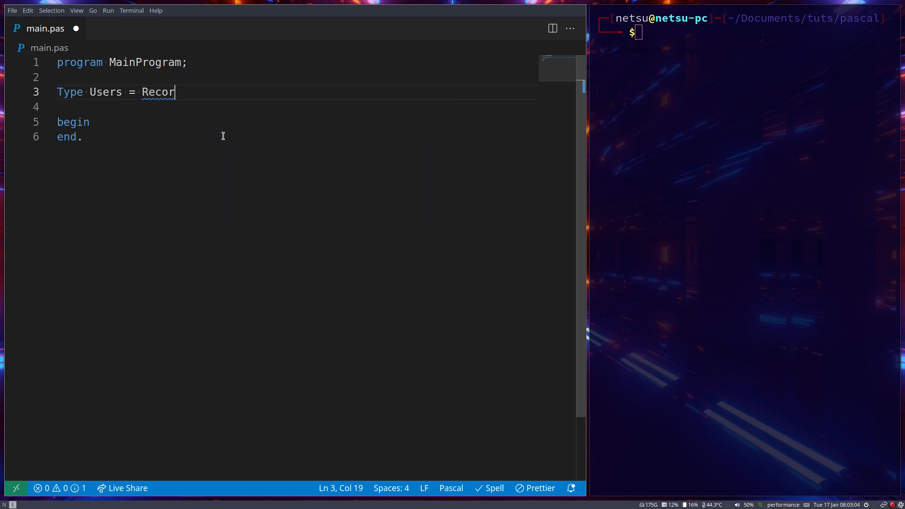
pyautogui.write('d')
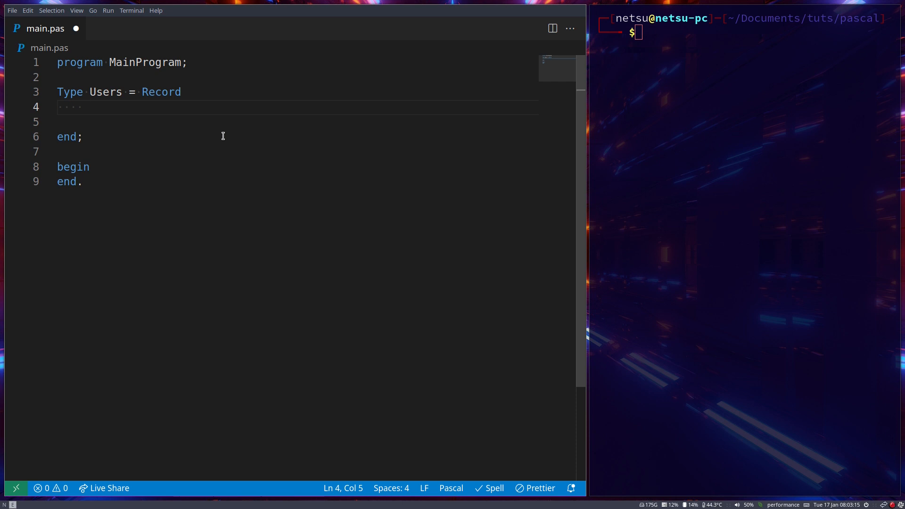
pyautogui.write('ma')
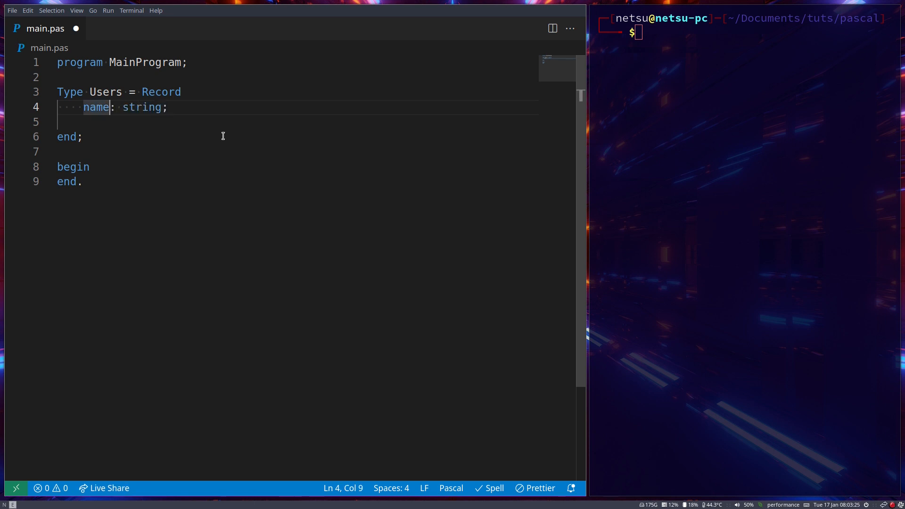
pyautogui.write('fullName')
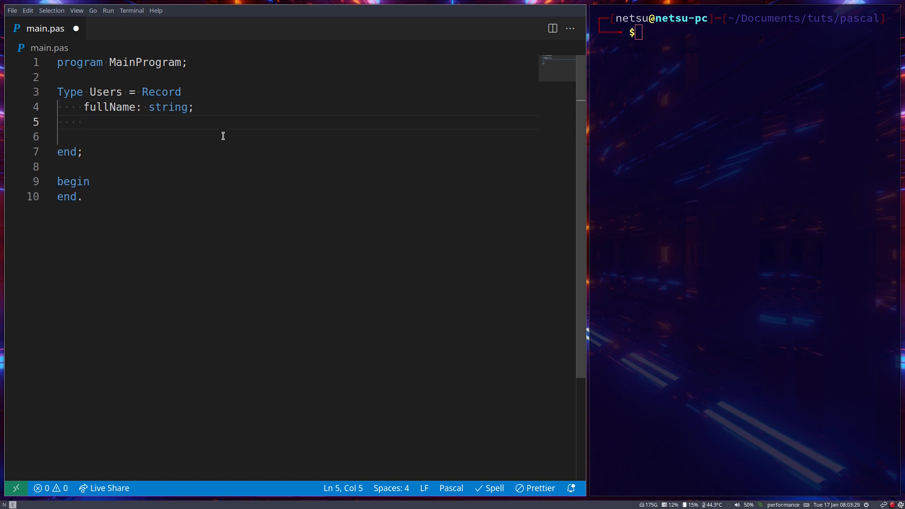
# Step: Add age: integer, height: double and hobby: array[1..10] Of char fields
pyautogui.write('age: inte')
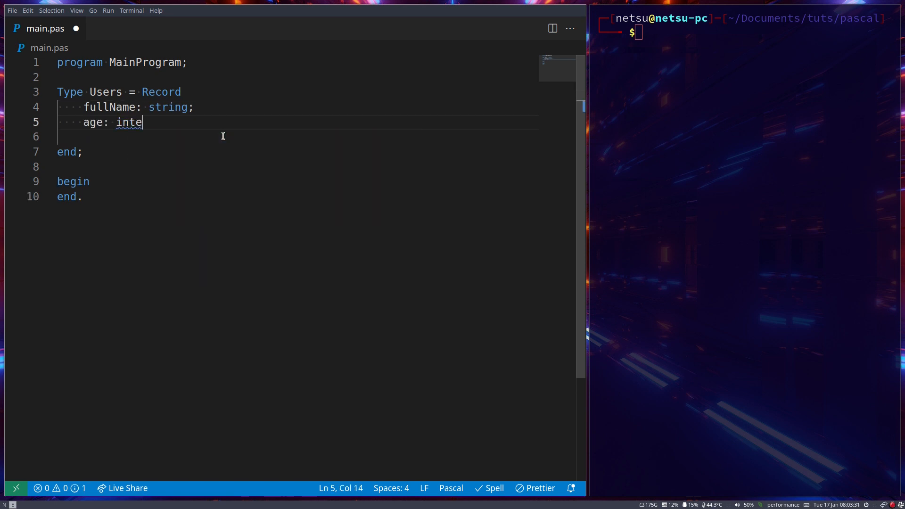
pyautogui.write('ger;')
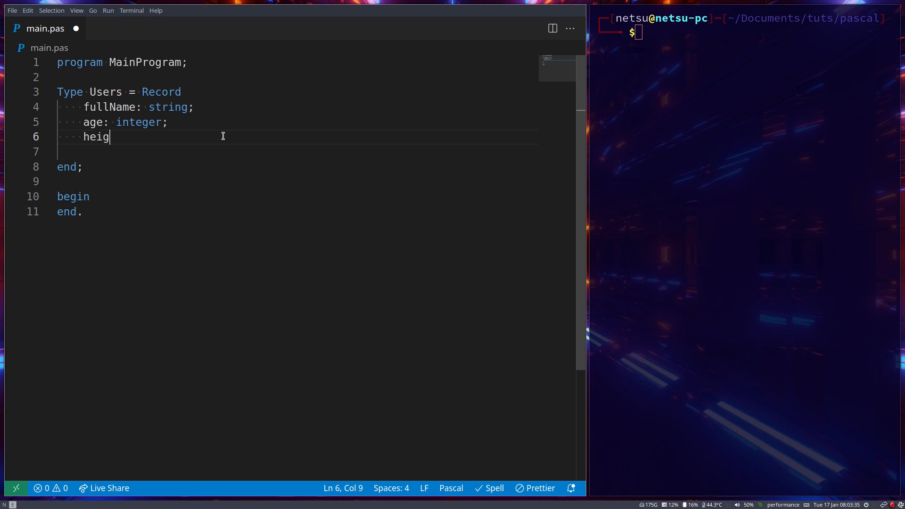
pyautogui.write('ht: doyb')
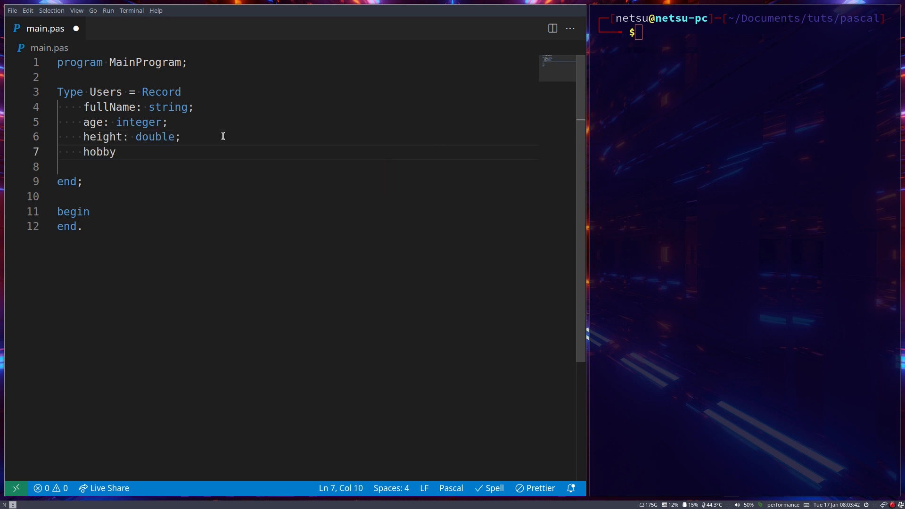
pyautogui.write(': a')
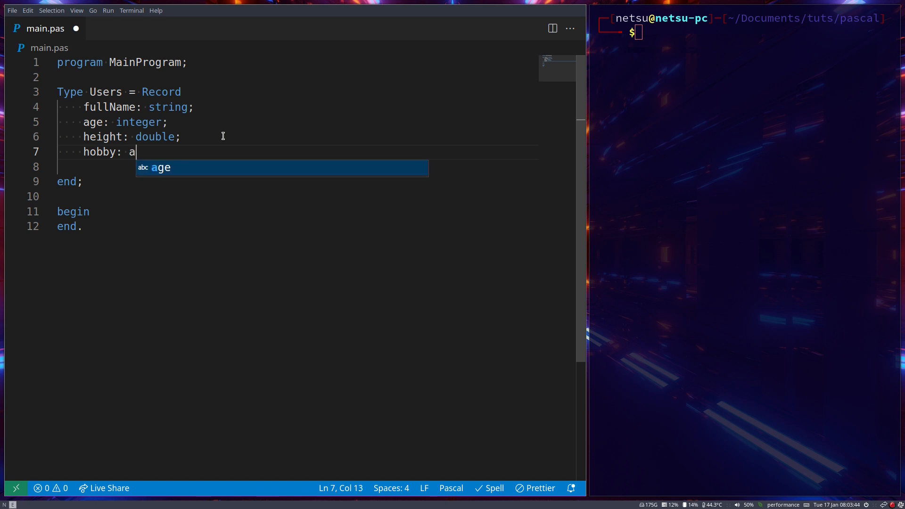
pyautogui.write('rray[1..]')
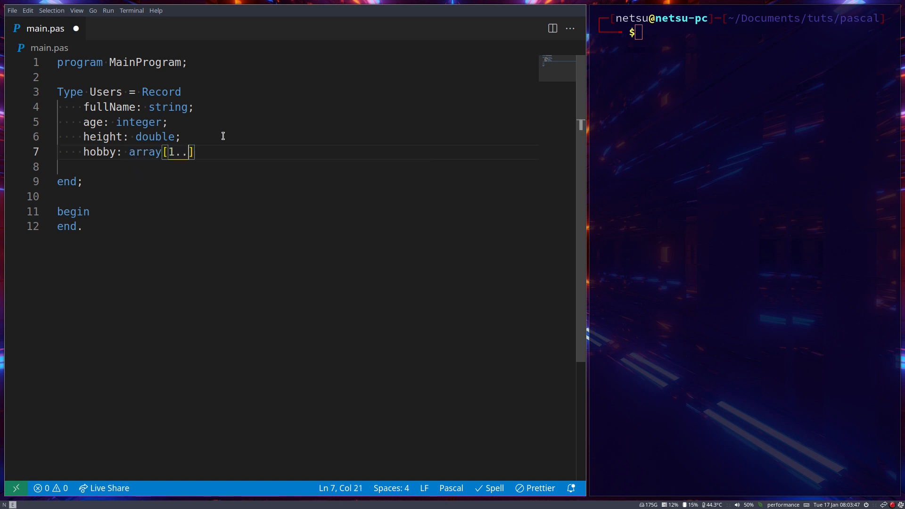
pyautogui.write('10] Of')
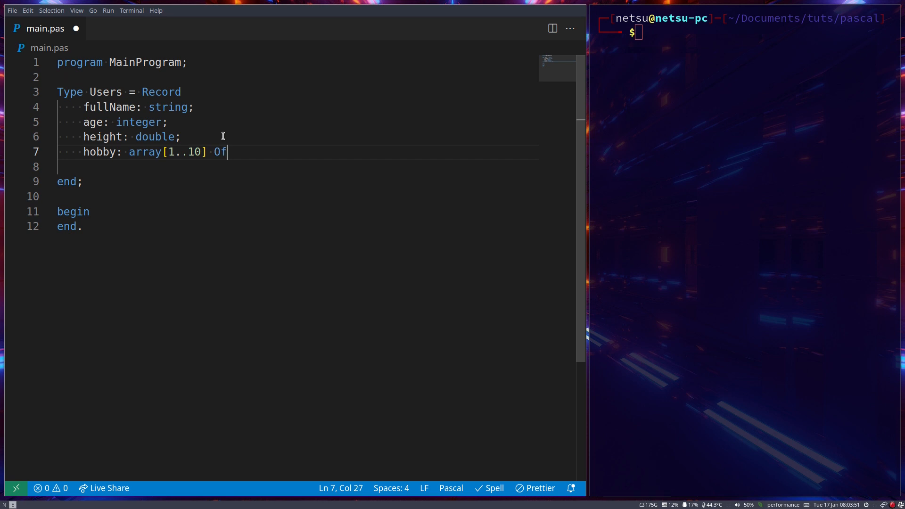
pyautogui.write('char;')
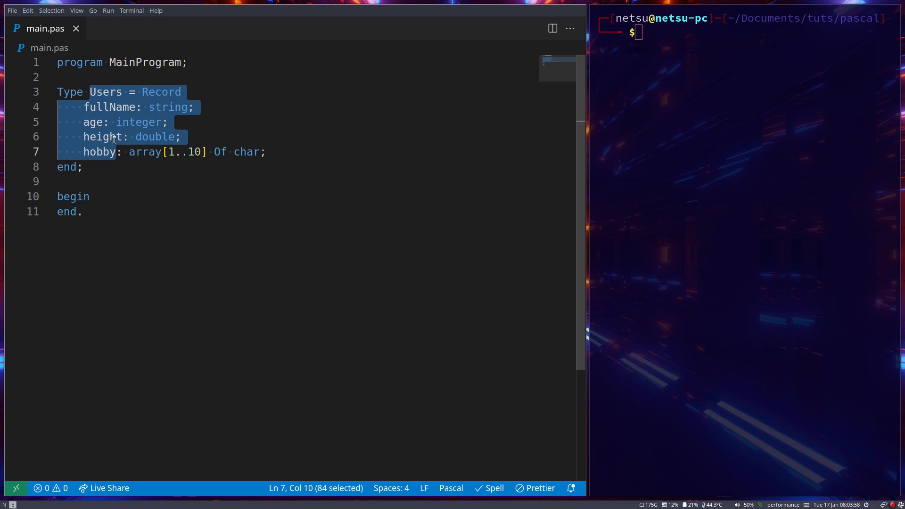
# Step: Declare a var section with user1, user2: User below the record
pyautogui.click(121, 106)
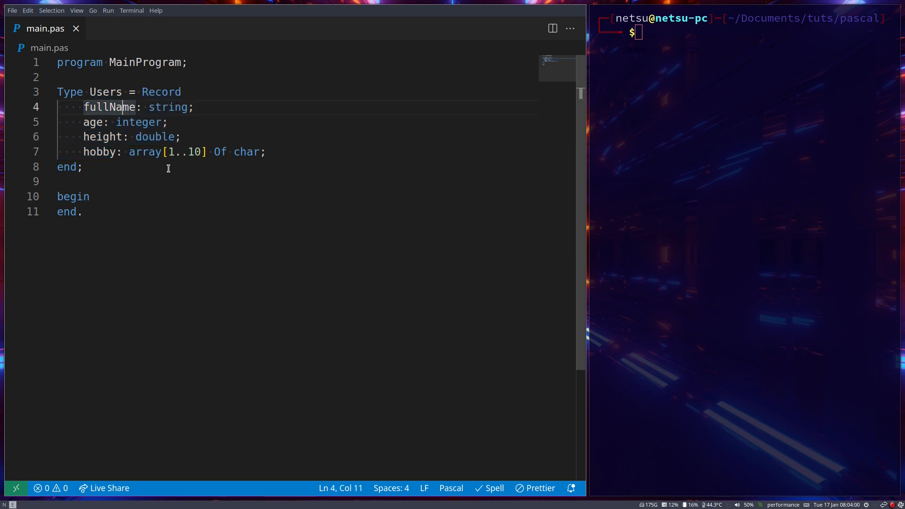
pyautogui.write('va')
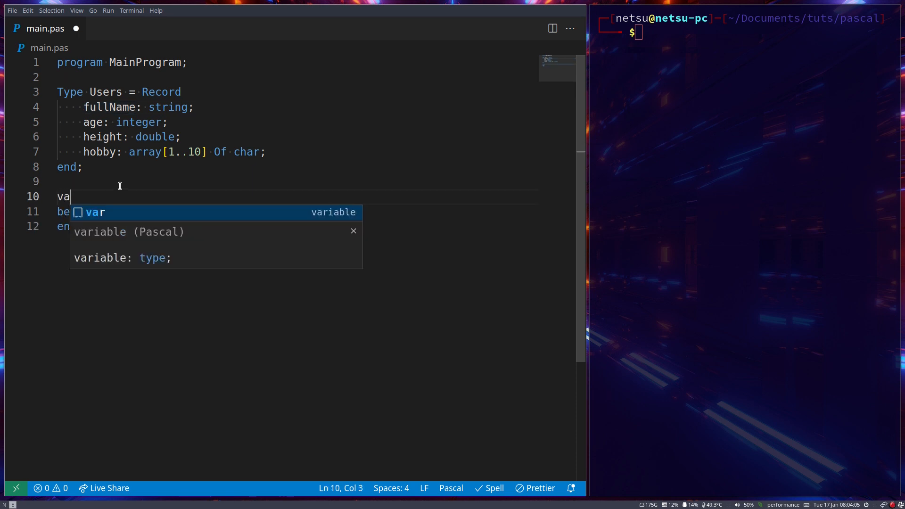
pyautogui.press('Enter')
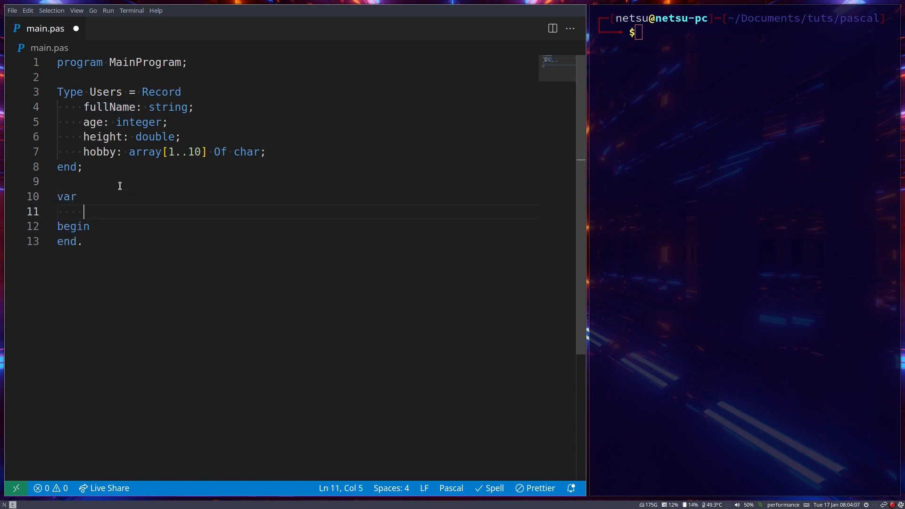
pyautogui.write('user1')
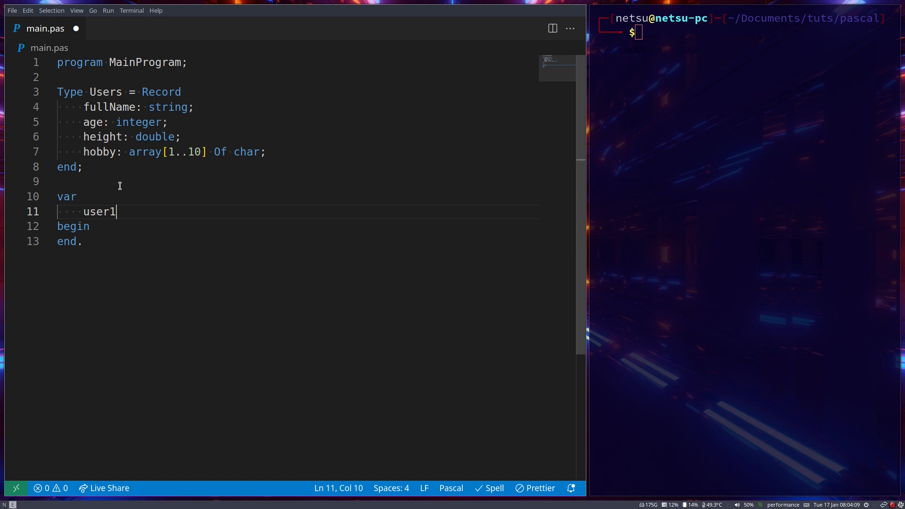
pyautogui.write(', user2')
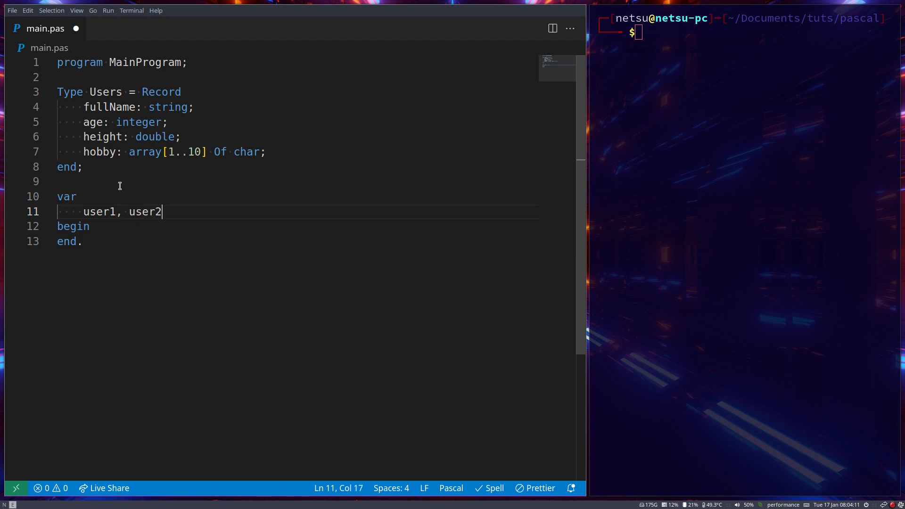
pyautogui.write(': User;')
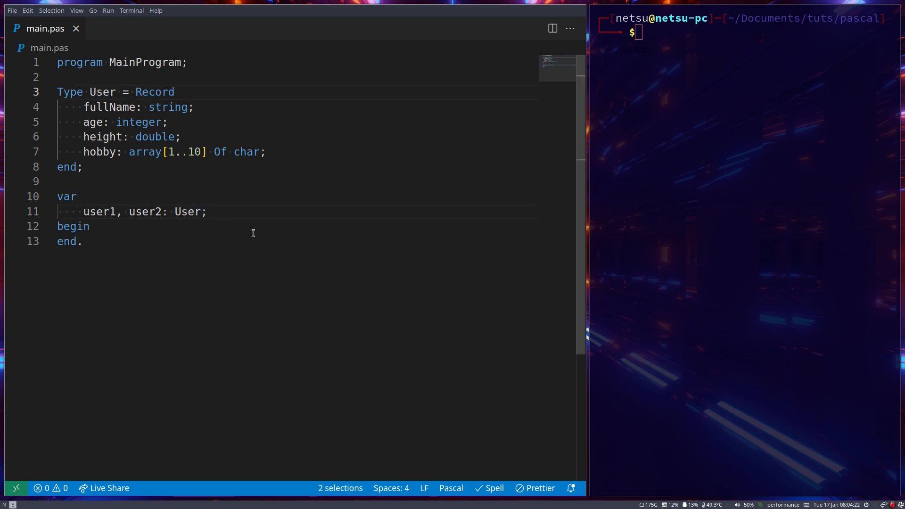
pyautogui.moveTo(224, 211)
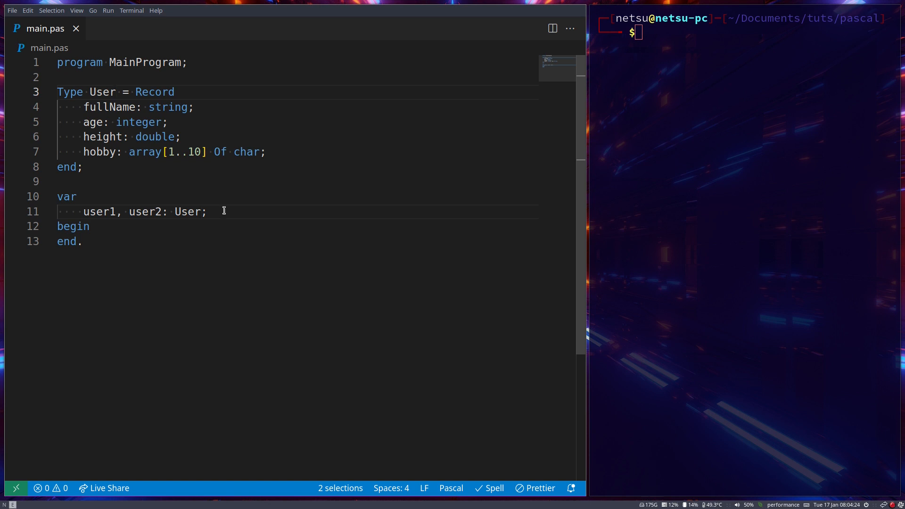
# Step: Rename the record type from Users to User with multi-cursor editing
pyautogui.doubleClick(186, 211)
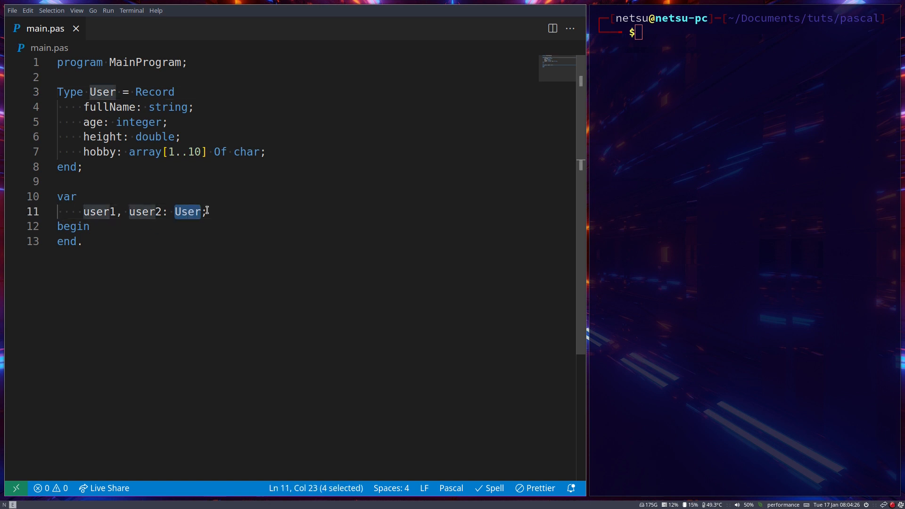
pyautogui.moveTo(83, 107); pyautogui.dragTo(265, 152)
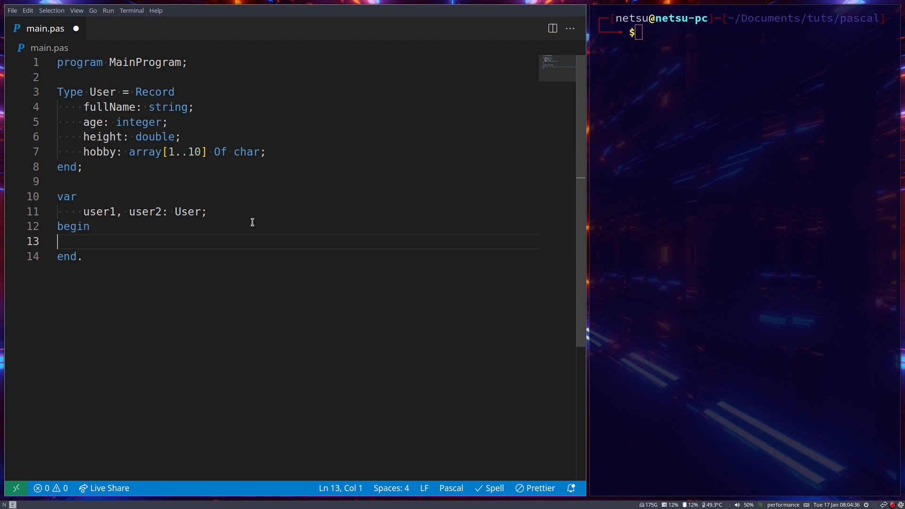
# Step: Assign user1.fullName := 'Mike Jackson' and user1.age := 19 in the main block
pyautogui.write('user1')
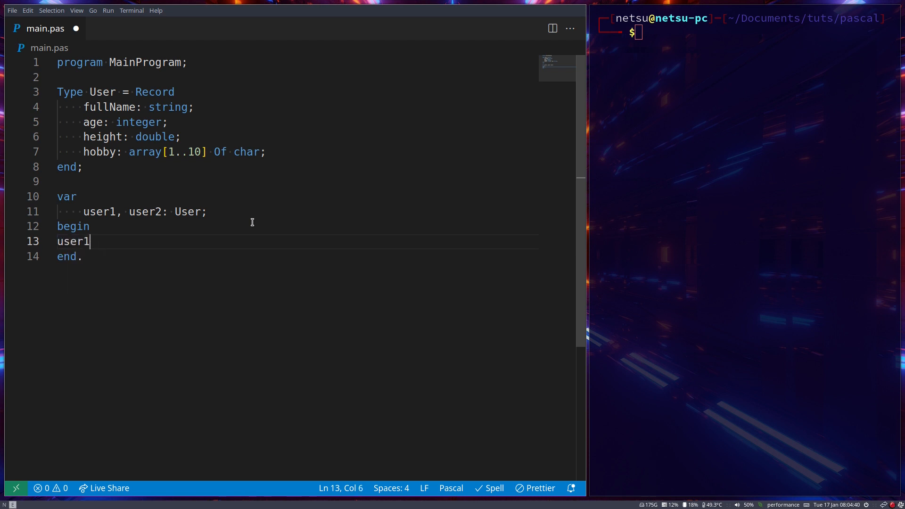
pyautogui.write('.fullName')
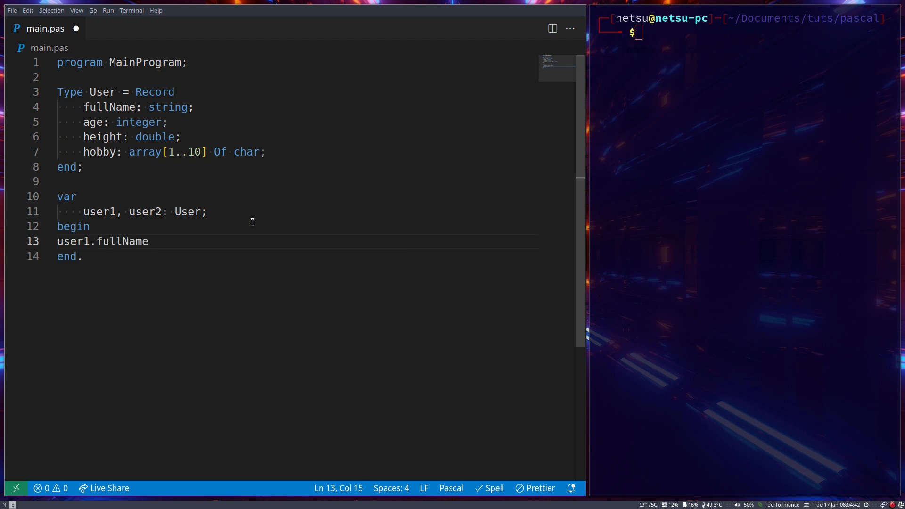
pyautogui.write(":= 'Mike")
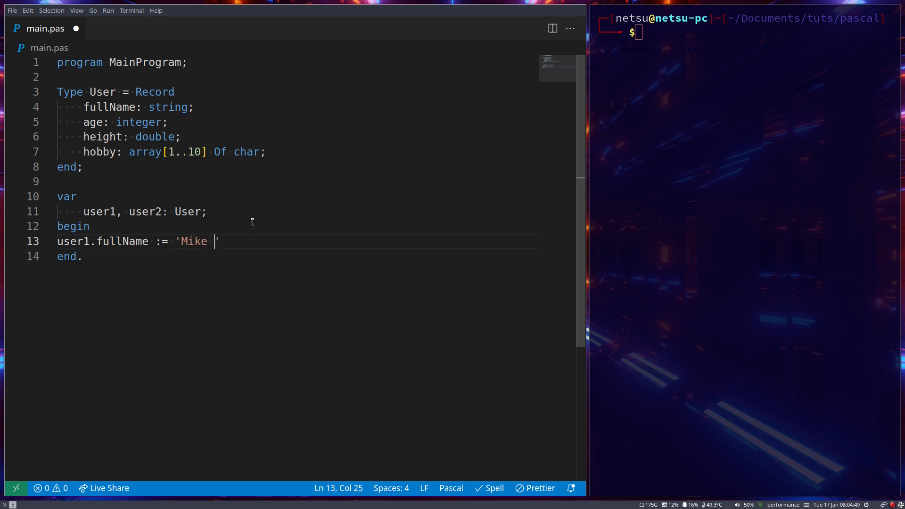
pyautogui.write('Jackson')
pyautogui.write('user')
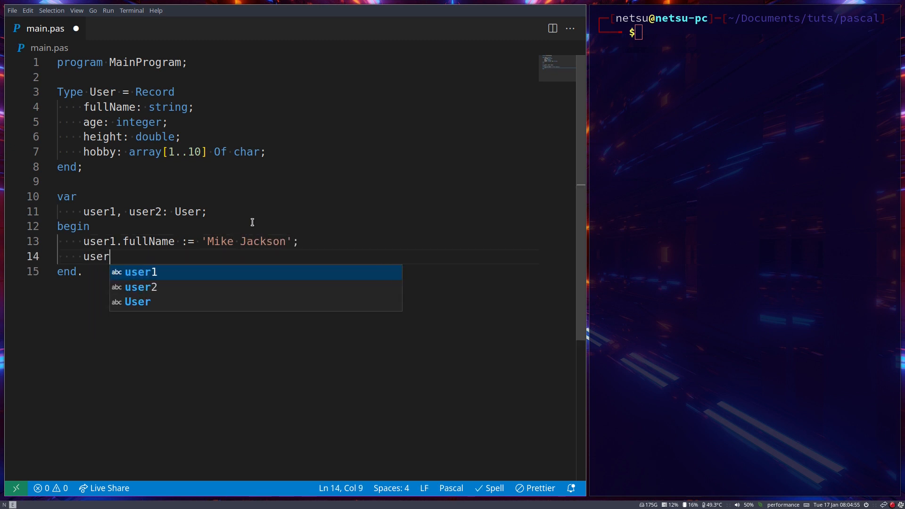
pyautogui.write('1.age')
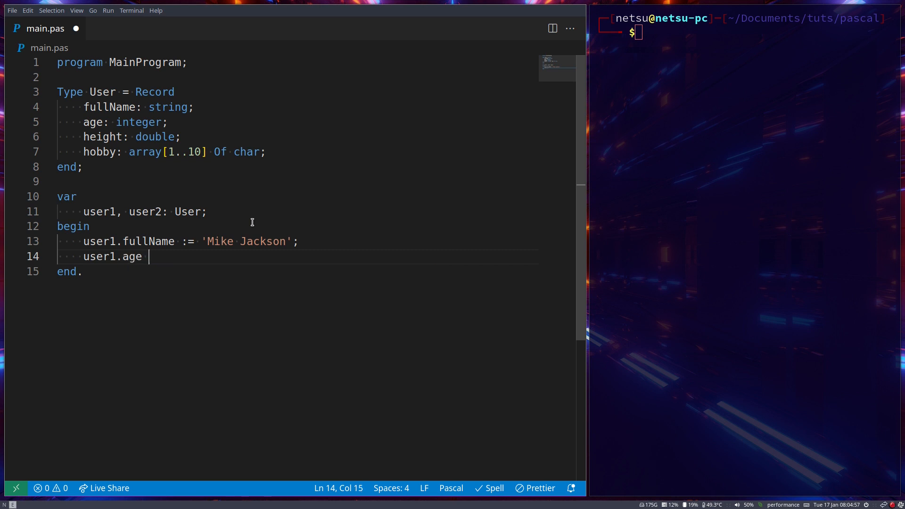
pyautogui.write(':= 19;')
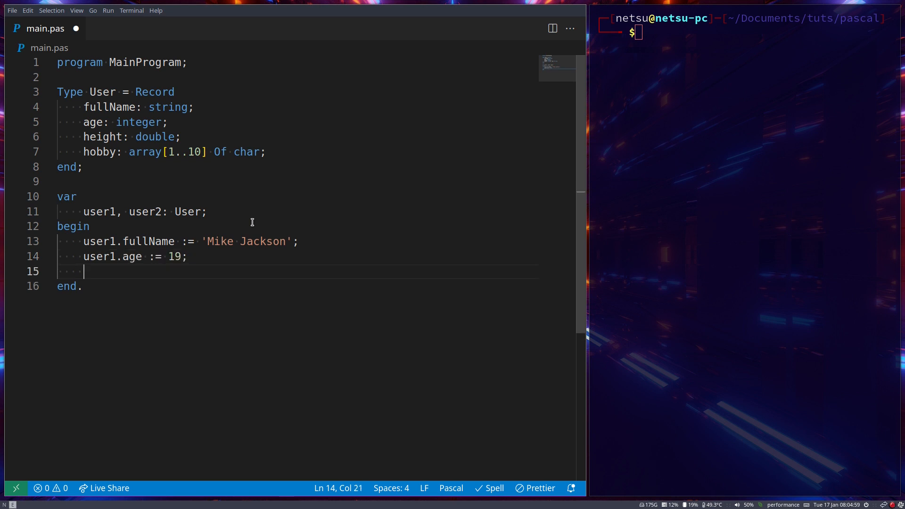
# Step: Assign user1.height := 1.8 and begin the user1.hobby assignment
pyautogui.write('user1.')
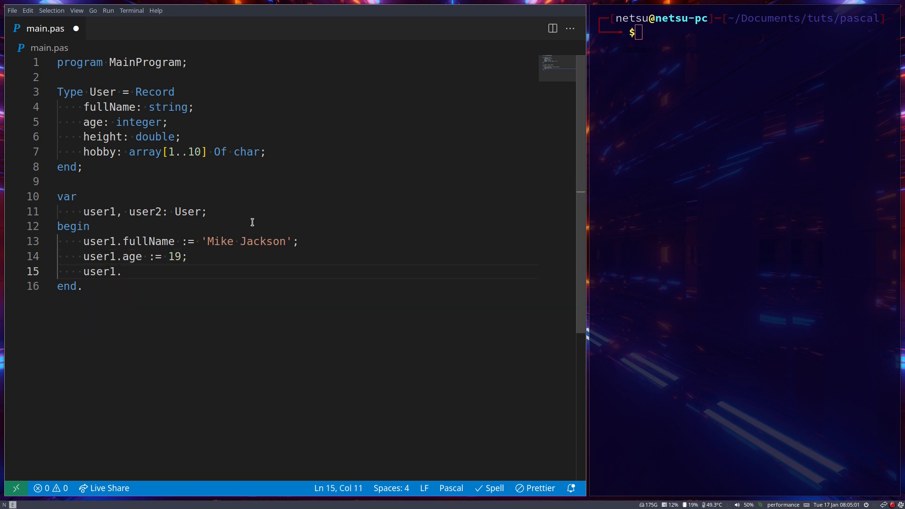
pyautogui.write('height :')
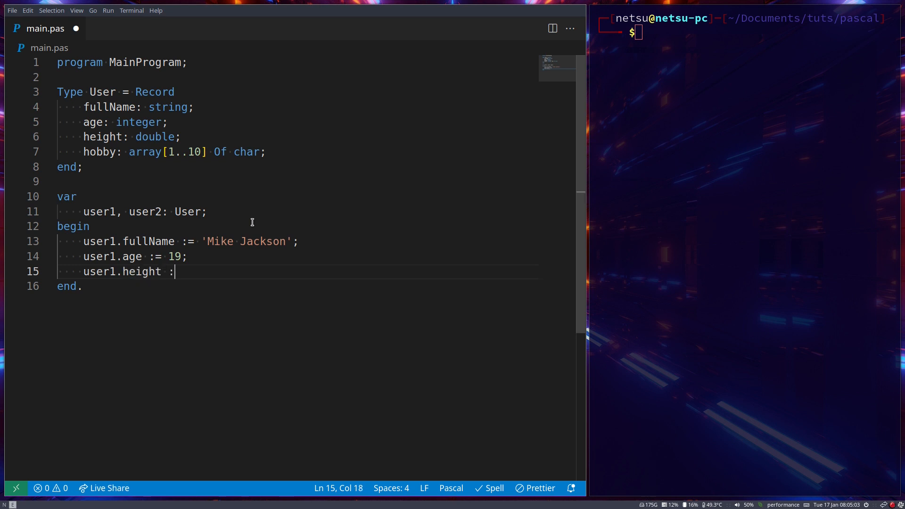
pyautogui.write('=')
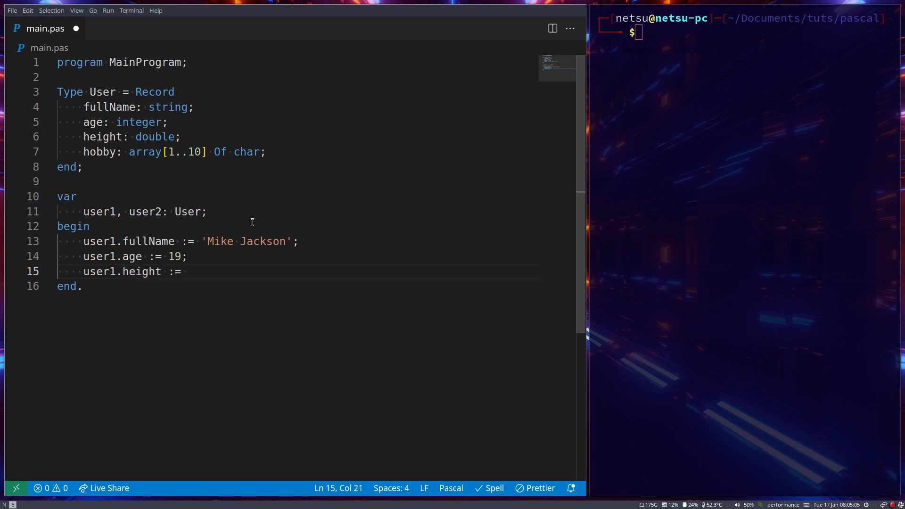
pyautogui.write("1.8'")
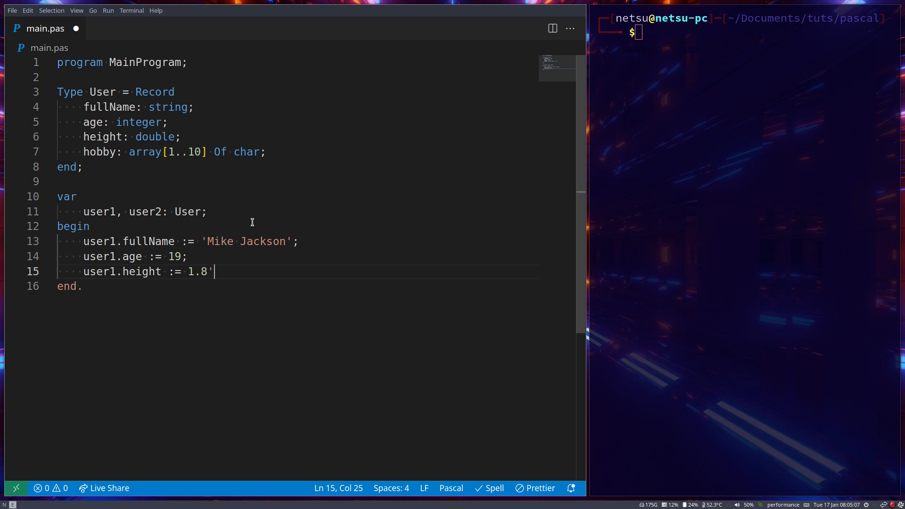
pyautogui.write('us')
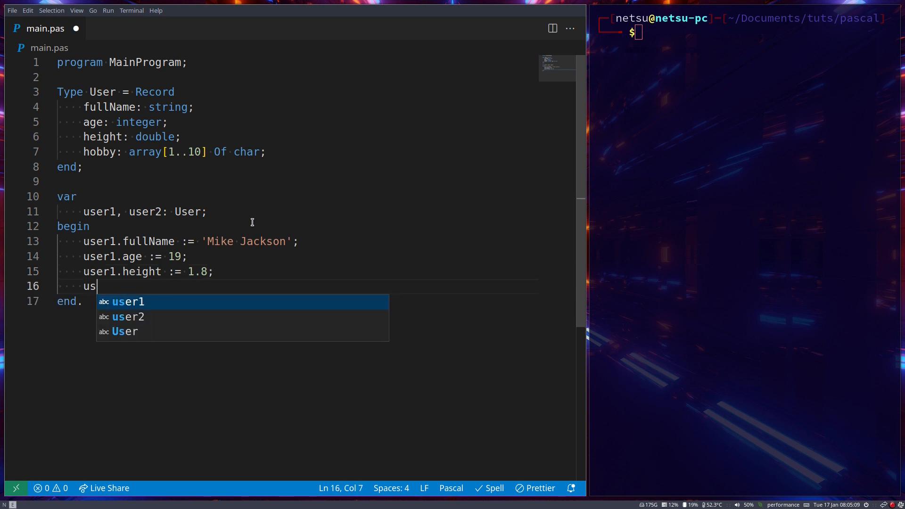
pyautogui.write('er1.hobby')
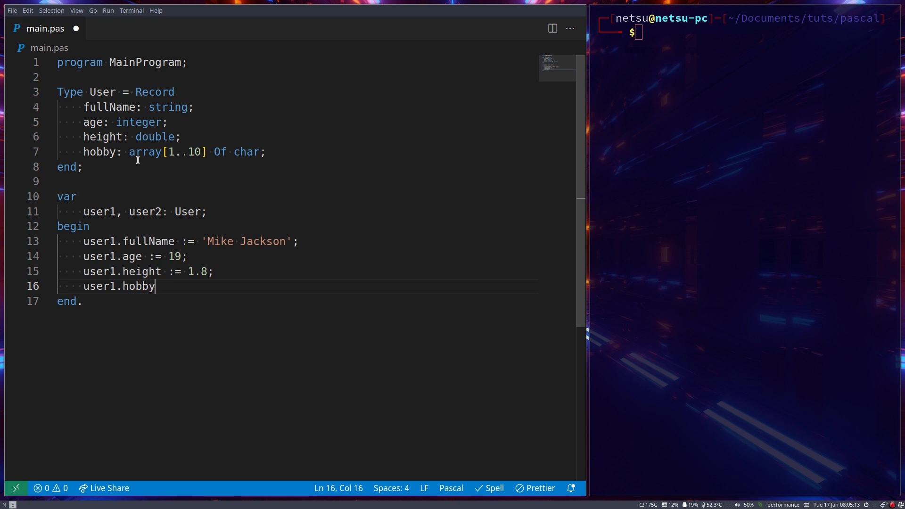
# Step: Review the hobby char-array type, then set user1.hobby := 'sleeping'
pyautogui.moveTo(129, 152); pyautogui.dragTo(261, 151)
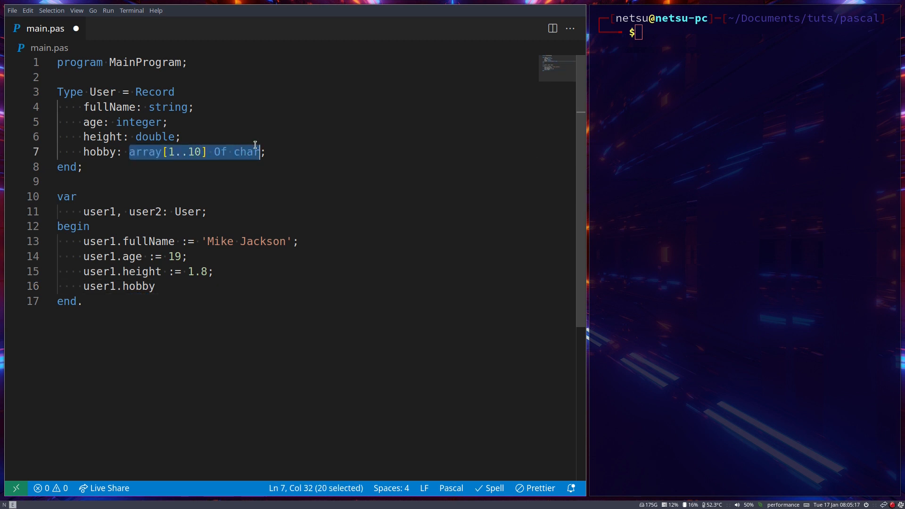
pyautogui.click(83, 167)
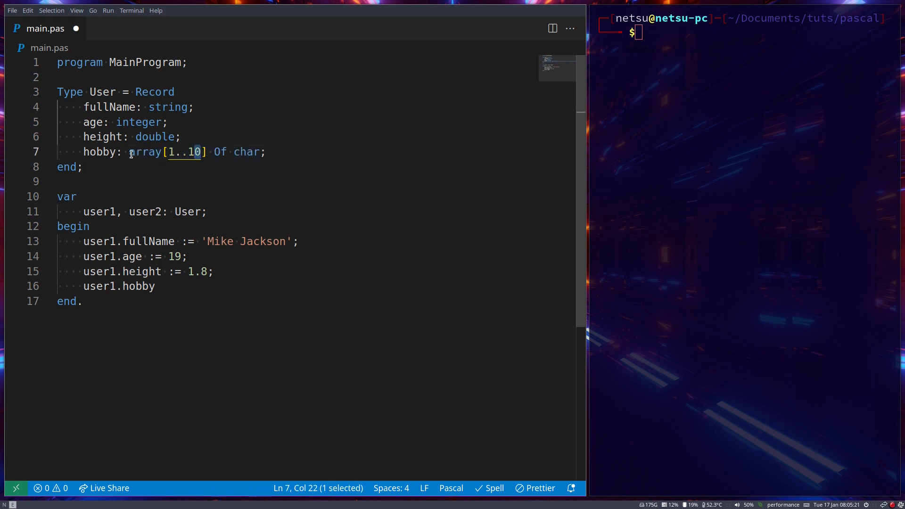
pyautogui.moveTo(129, 152); pyautogui.dragTo(266, 152)
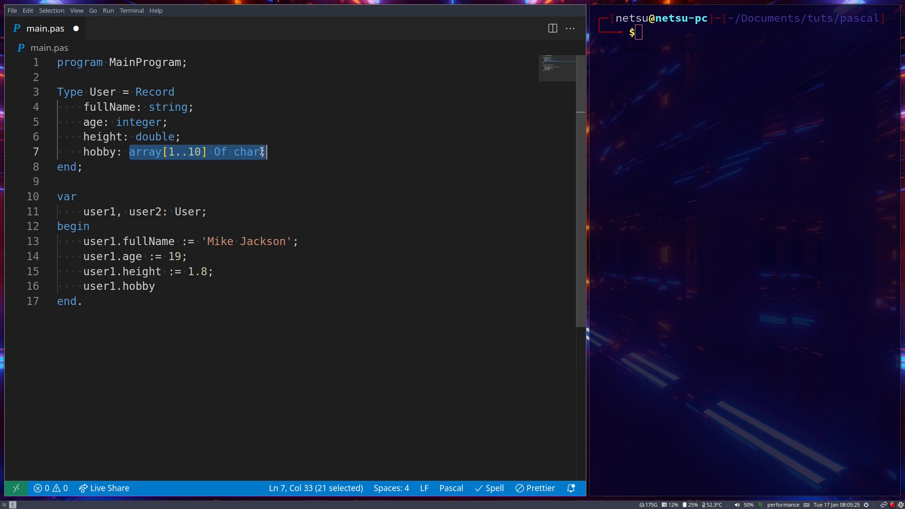
pyautogui.click(259, 152)
pyautogui.write(' :=')
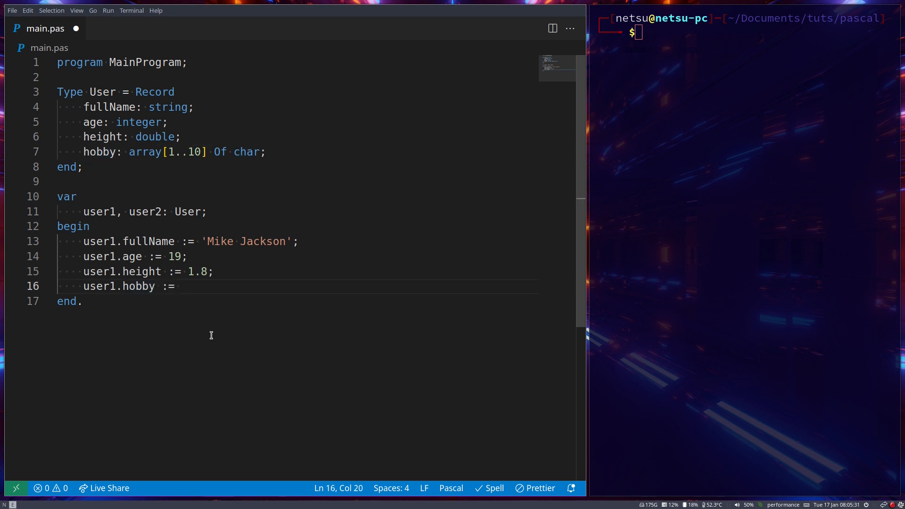
pyautogui.write("'sleeep'")
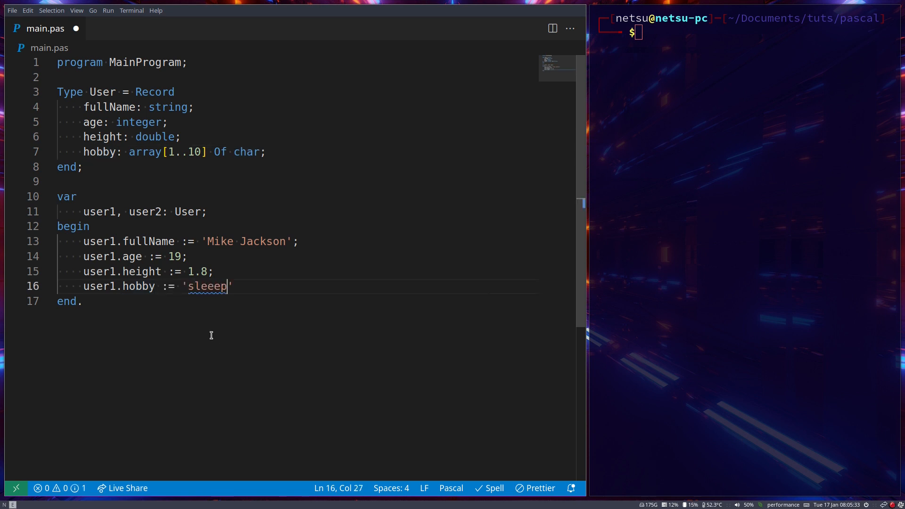
pyautogui.doubleClick(99, 241)
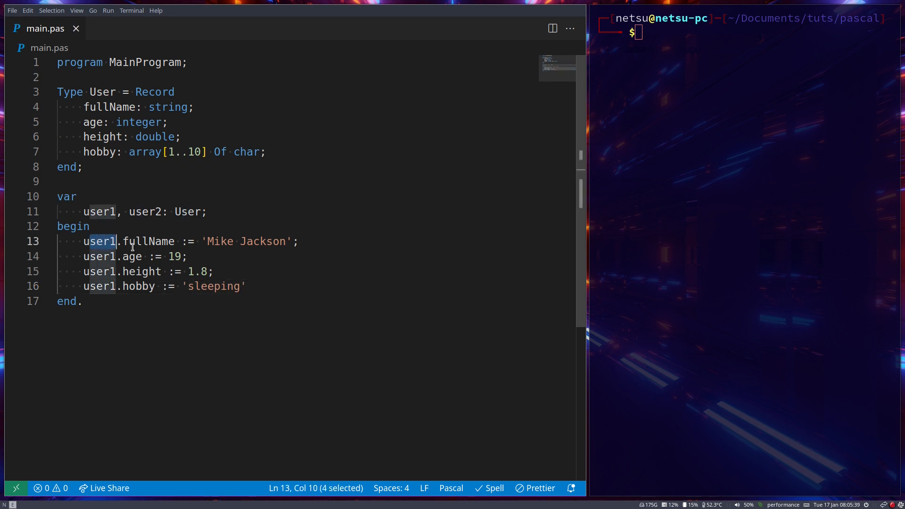
pyautogui.doubleClick(177, 257)
pyautogui.write(';')
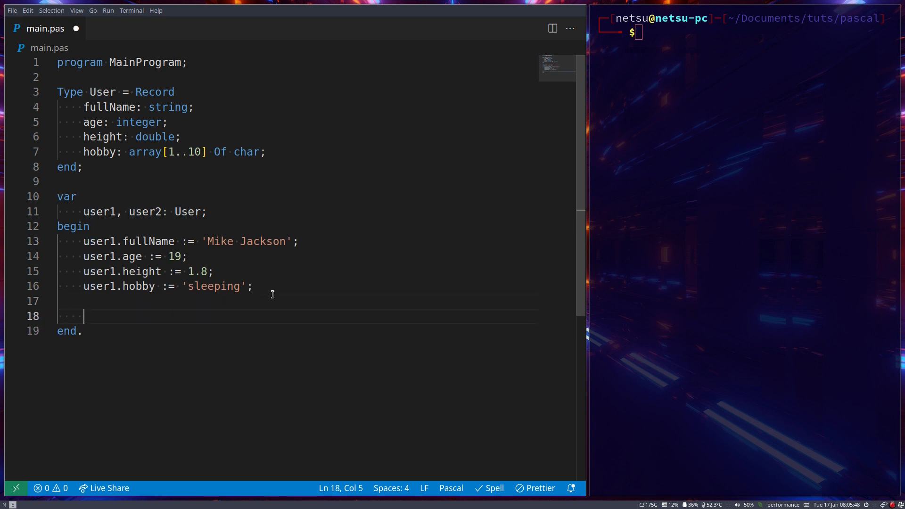
# Step: Add writeln lines printing 'Name: ' with user1.fullName and 'Age: ' with user1.age
pyautogui.write('writeln(')
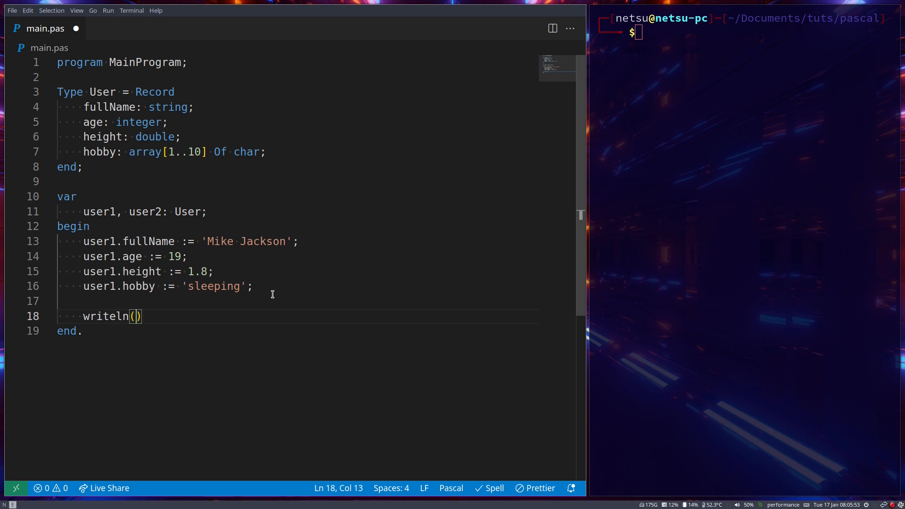
pyautogui.write("'Name'")
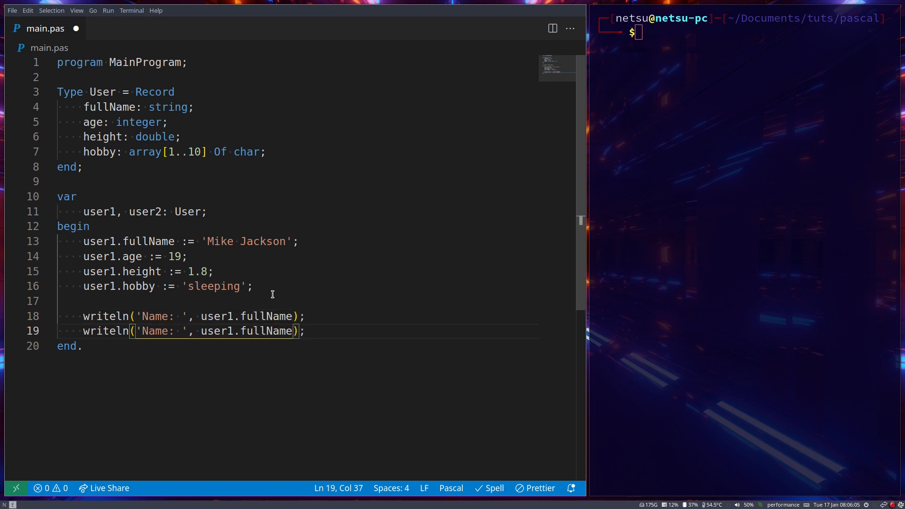
pyautogui.write('age')
pyautogui.click(745, 32)
pyautogui.write('fpc main.pas && ./main')
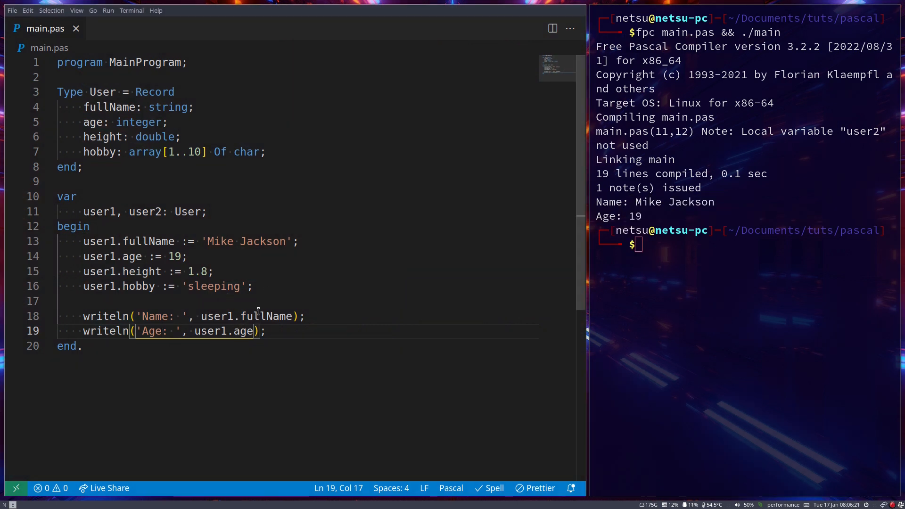
pyautogui.click(236, 316)
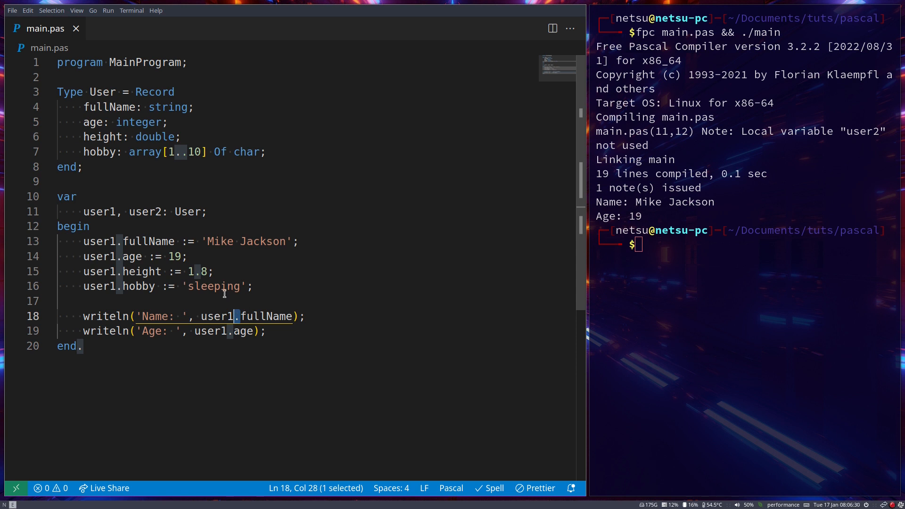
pyautogui.moveTo(222, 264)
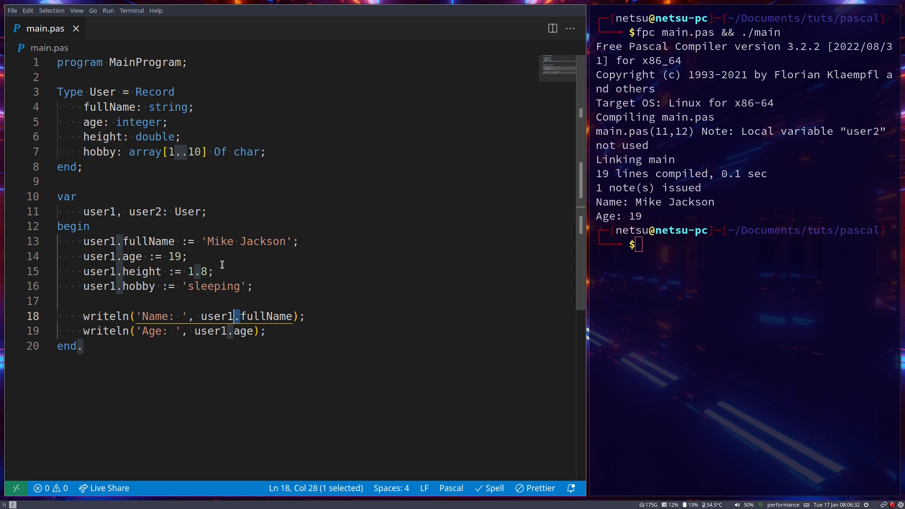
pyautogui.moveTo(233, 275)
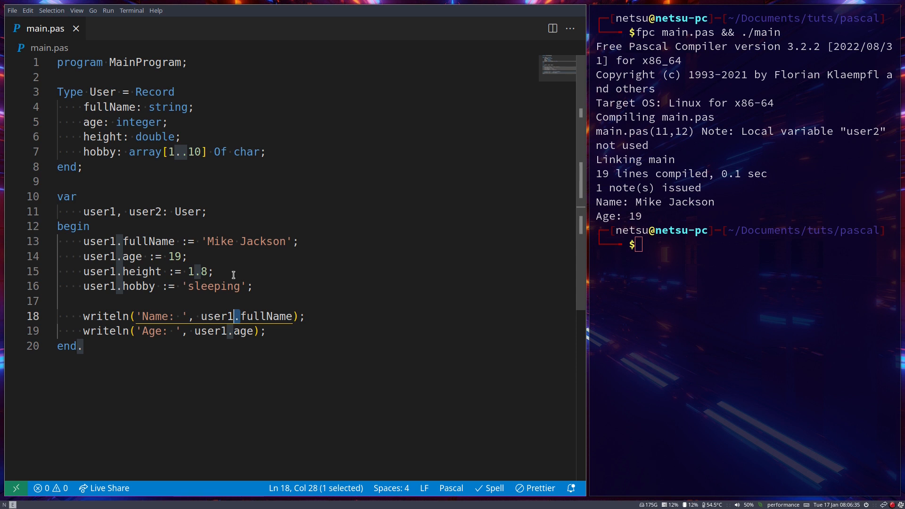
pyautogui.doubleClick(220, 242)
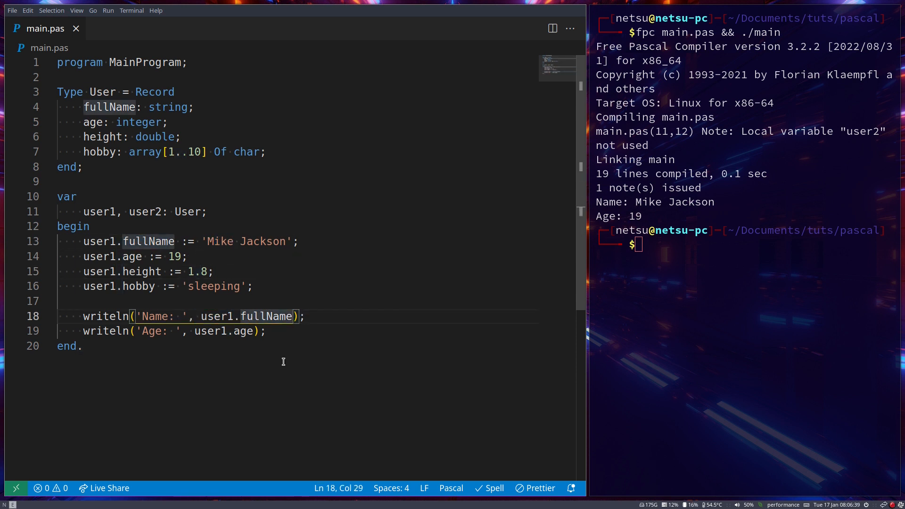
pyautogui.moveTo(214, 303)
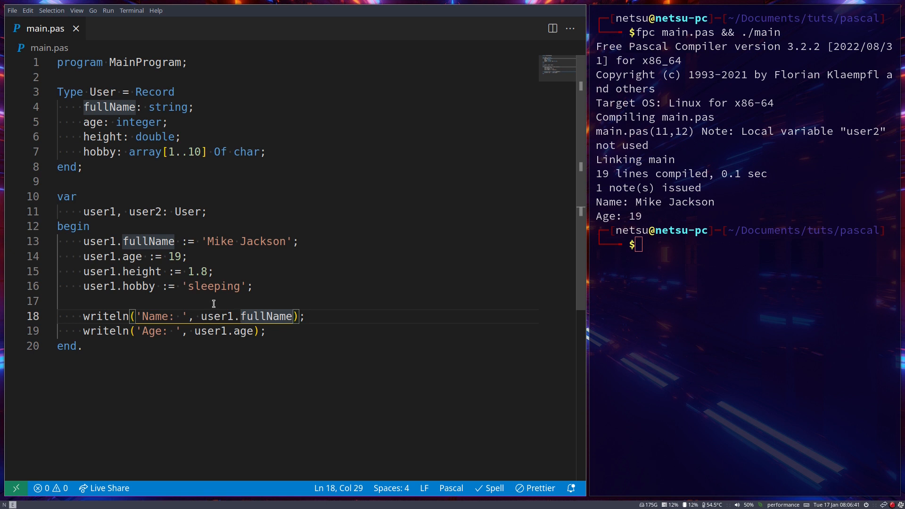
pyautogui.moveTo(109, 235)
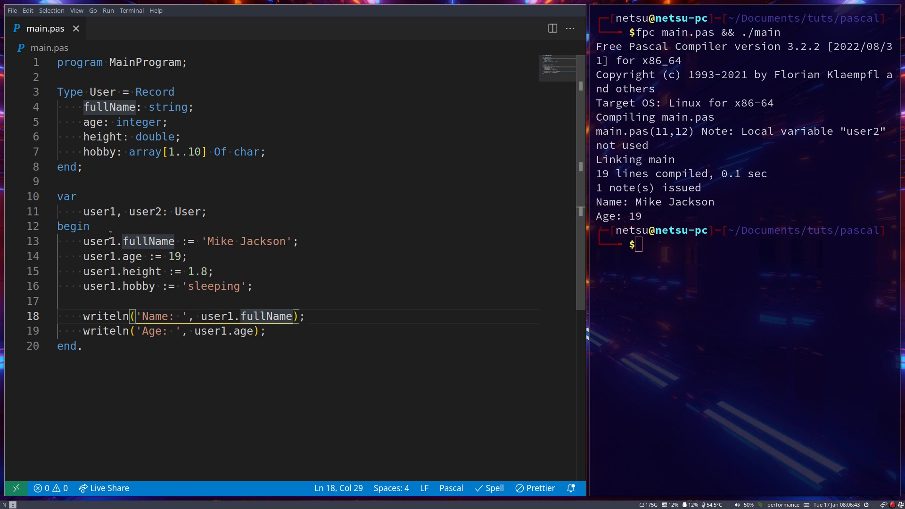
pyautogui.moveTo(119, 263)
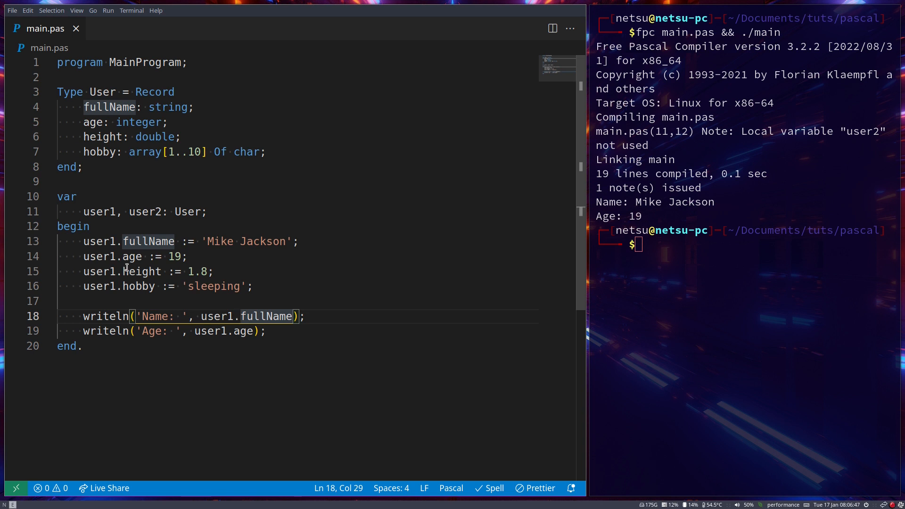
pyautogui.click(90, 226)
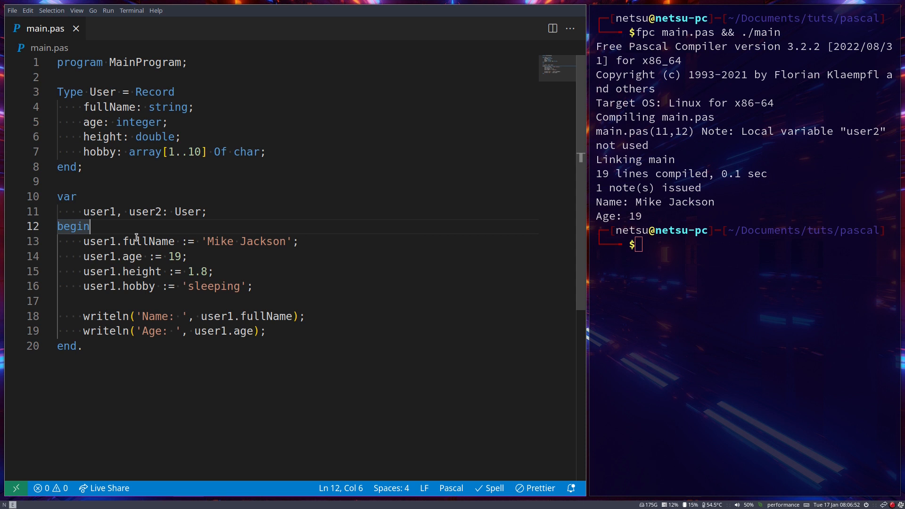
# Step: Write 'with user2 do begin' above user2's assignments and prints
pyautogui.write('with')
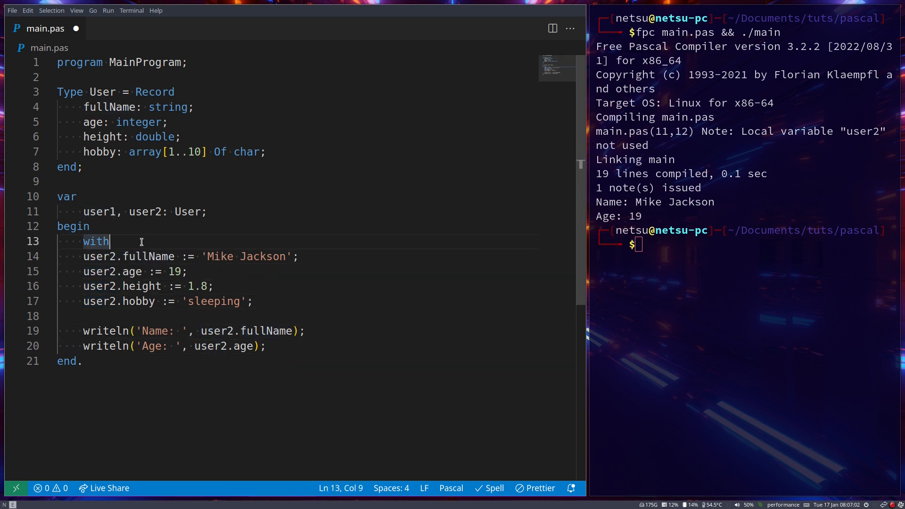
pyautogui.write('user2')
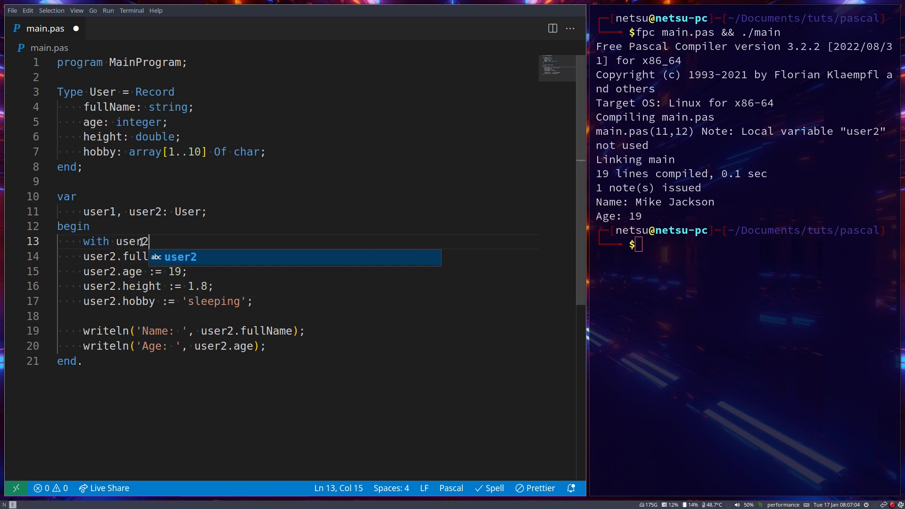
pyautogui.write('do')
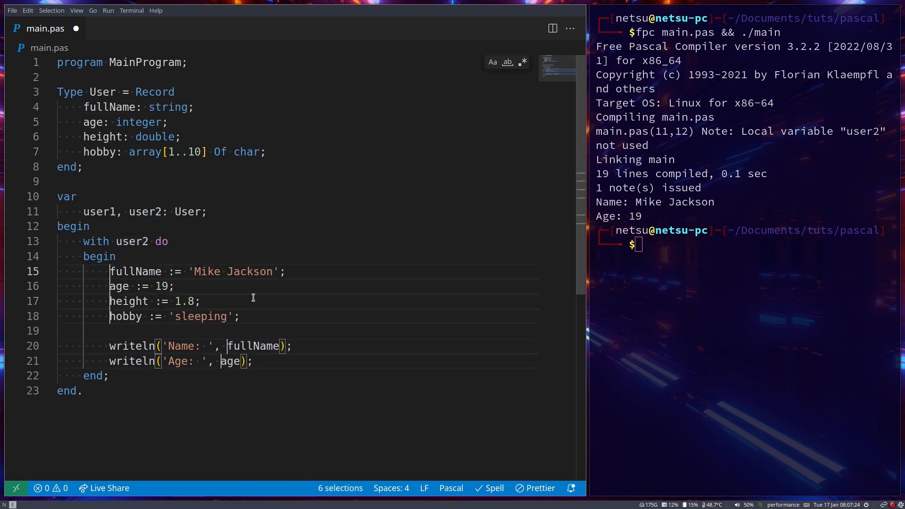
# Step: Strip the 'user2.' prefixes inside the block and close it with end;
pyautogui.click(252, 297)
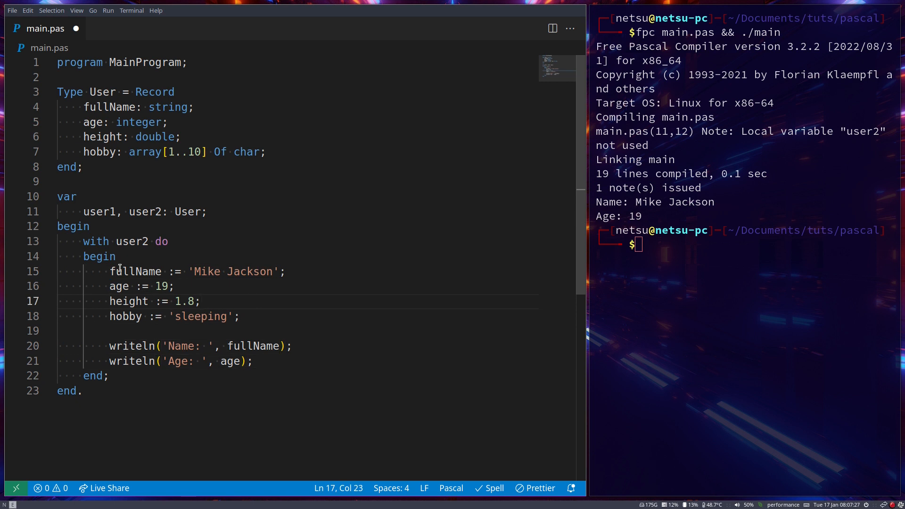
pyautogui.doubleClick(136, 272)
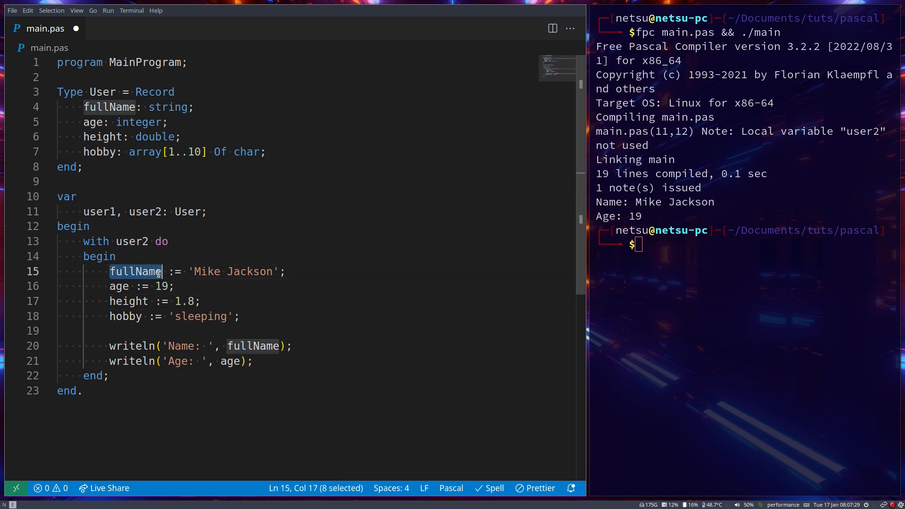
pyautogui.click(91, 225)
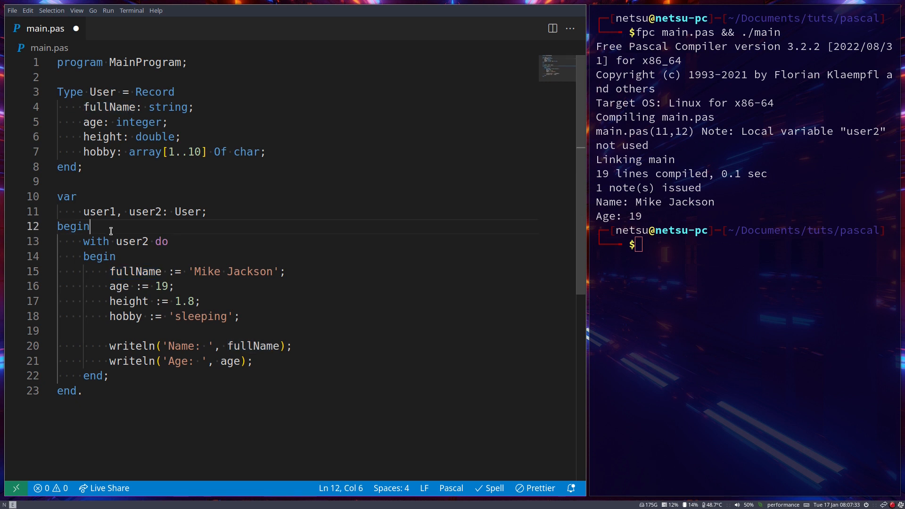
# Step: Set user1.fullName := 'Pickle Man' before the with block
pyautogui.write('user')
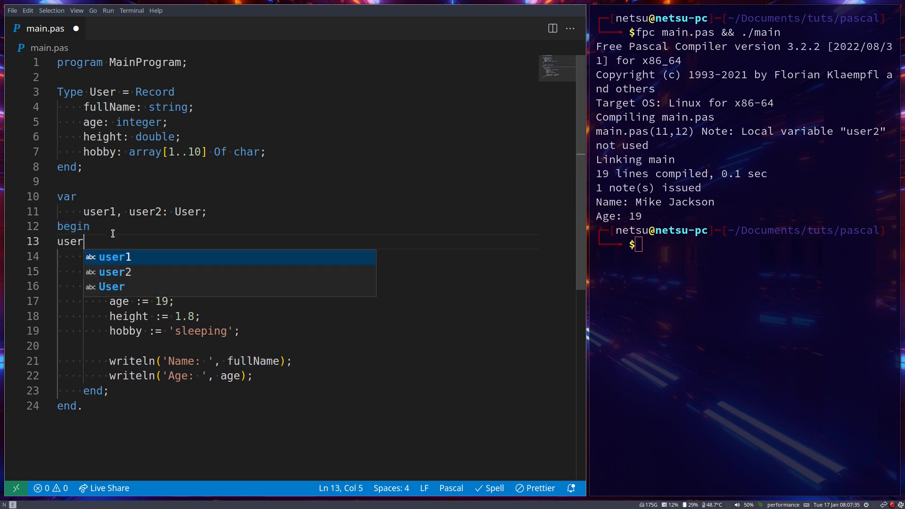
pyautogui.write("1.fullName :=  'Pickle Man';")
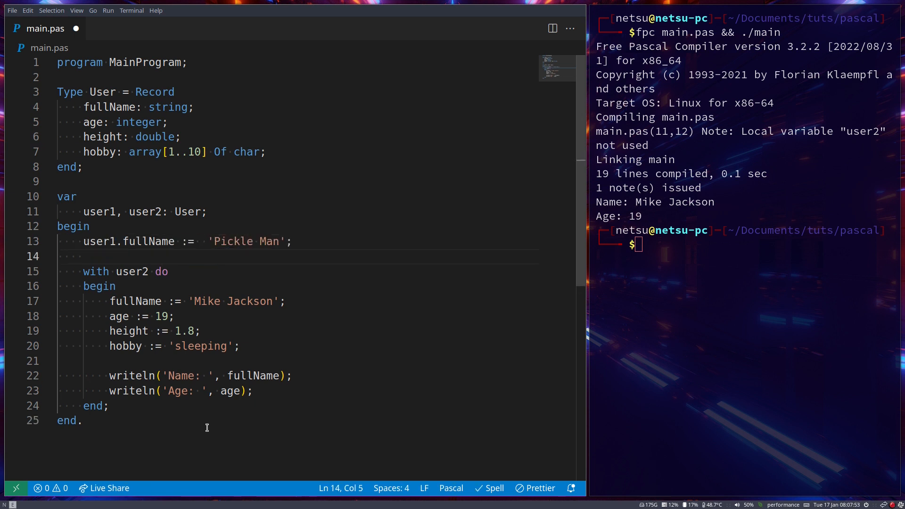
pyautogui.moveTo(281, 405)
pyautogui.write("writeln('user 1 name: ', user1.fullName);")
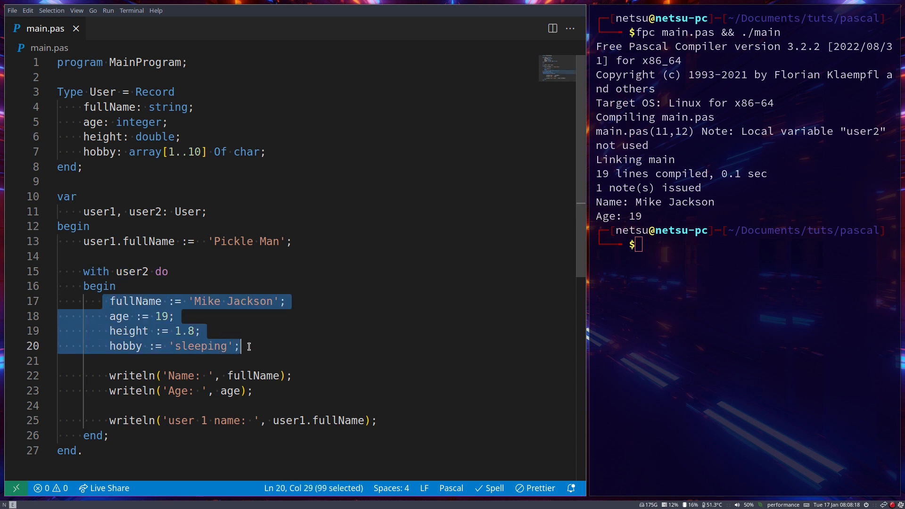
# Step: Add writeln('user 1 name: ', user1.fullName) inside the with block
pyautogui.click(136, 301)
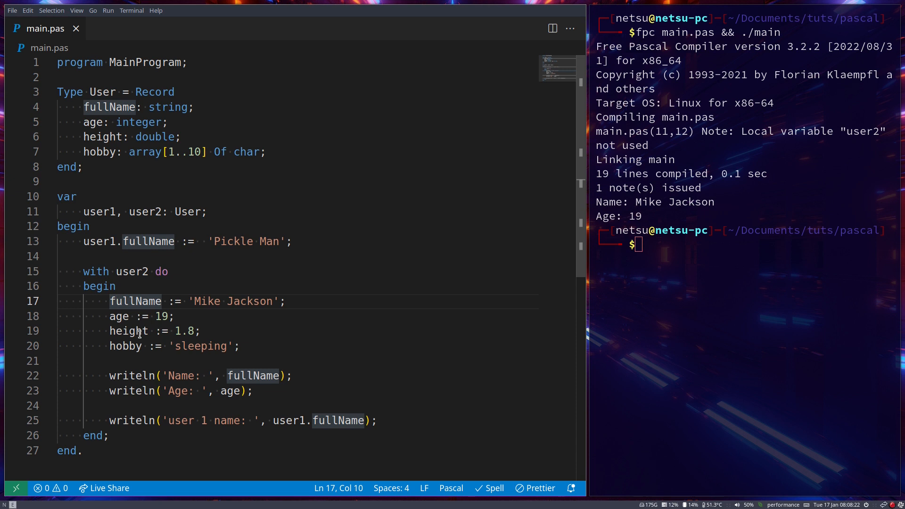
pyautogui.click(109, 300)
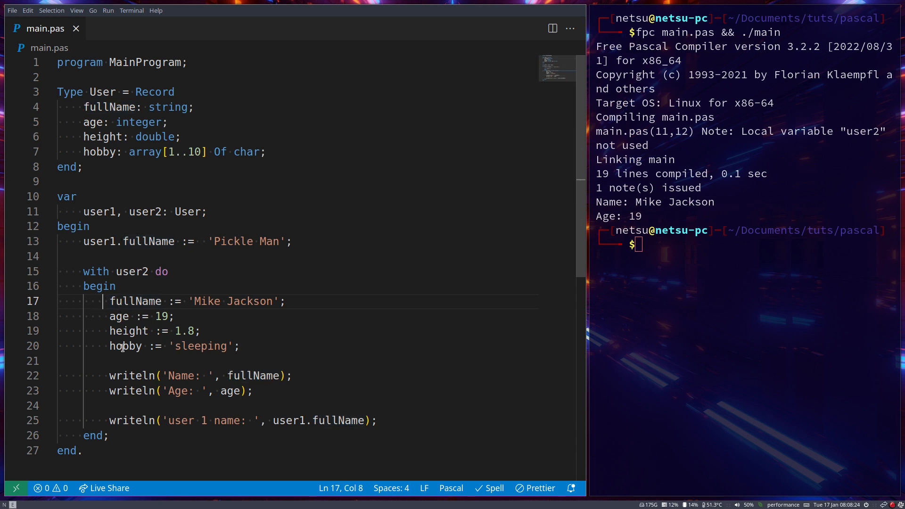
pyautogui.moveTo(57, 185)
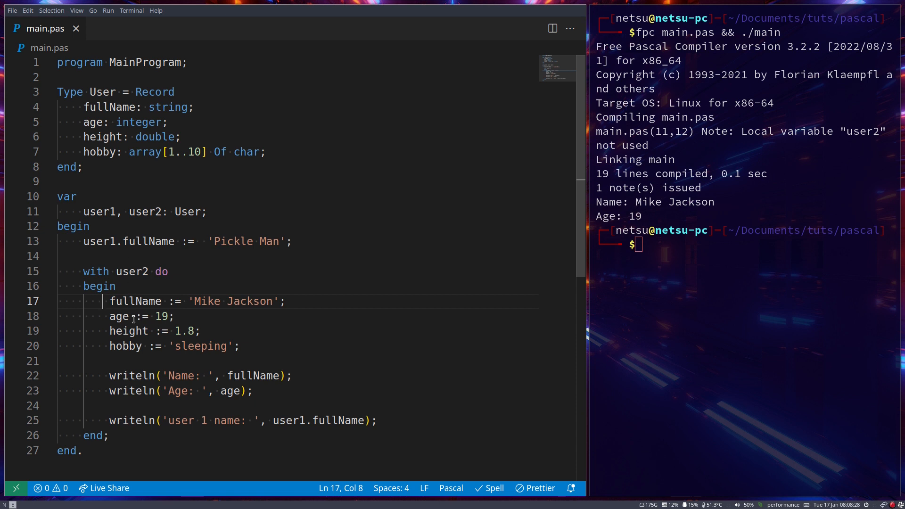
# Step: Rerun fpc main.pas && ./main and check 'user 1 name: Pickle Man' in the output
pyautogui.doubleClick(132, 271)
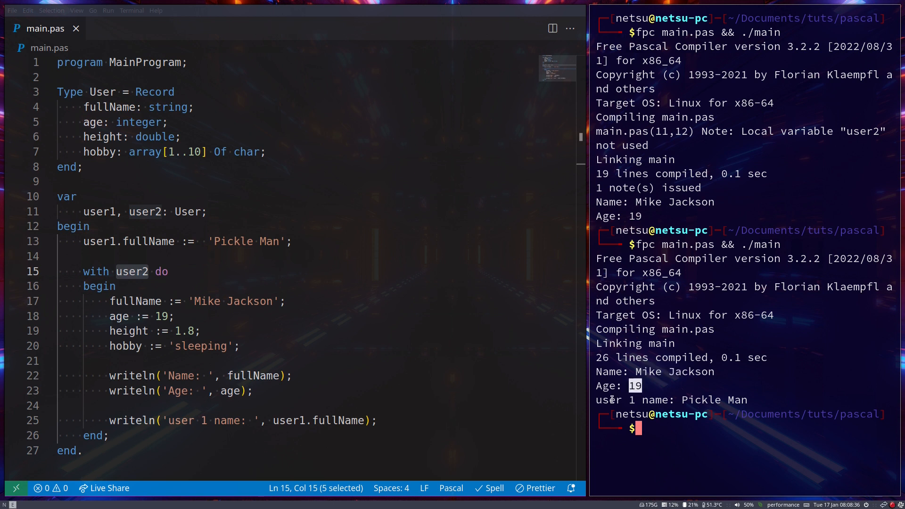
pyautogui.doubleClick(702, 400)
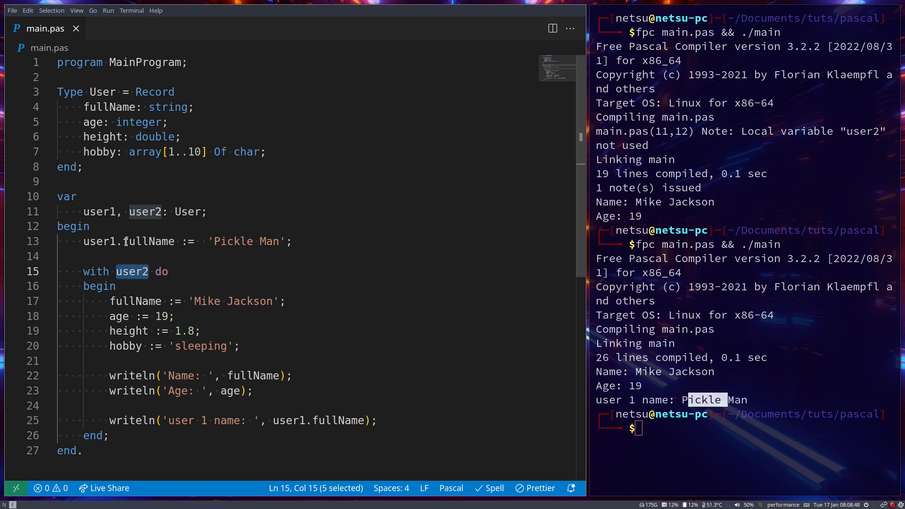
pyautogui.click(117, 241)
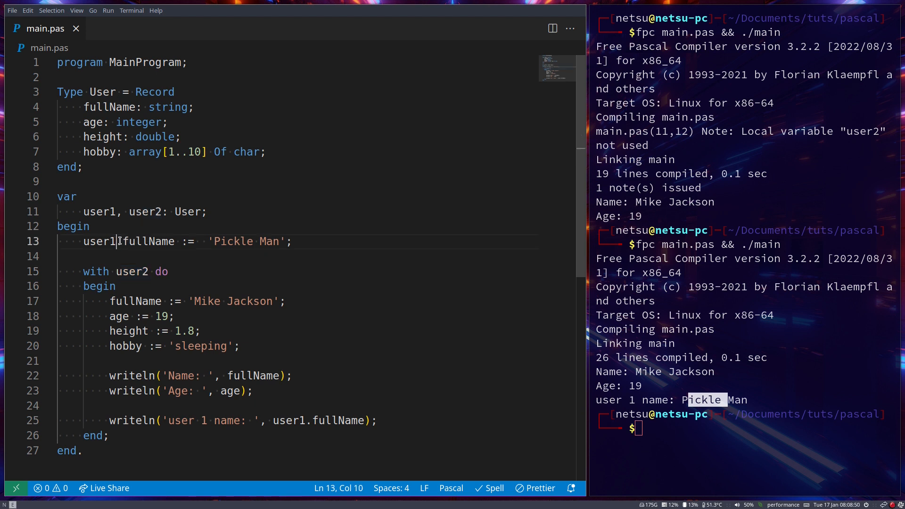